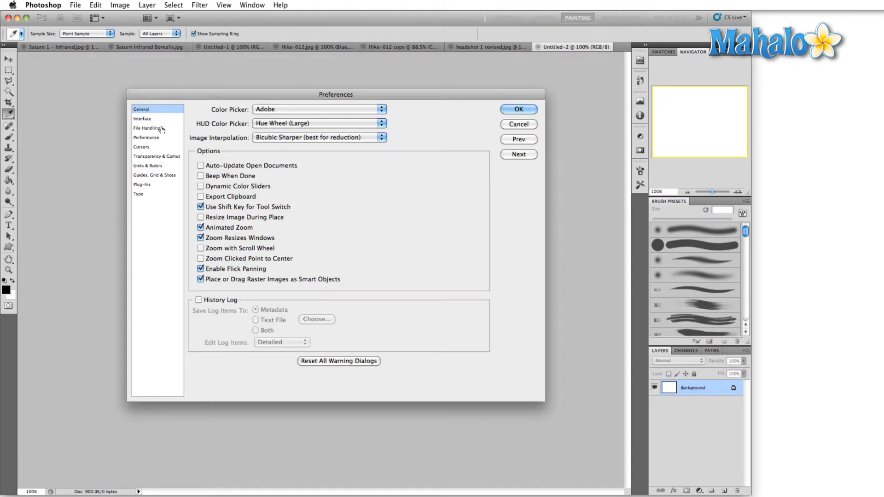
Review the File Handling preferences, accept them, and pull down the Edit menu
click(147, 128)
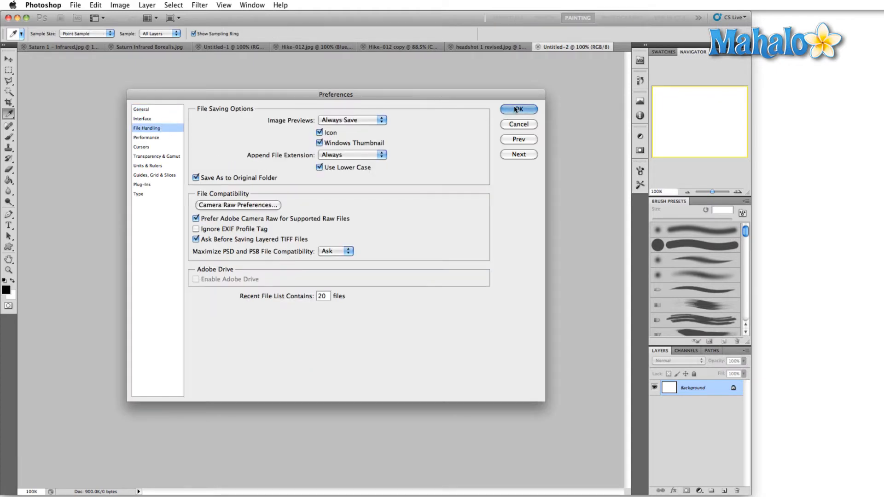
click(518, 109)
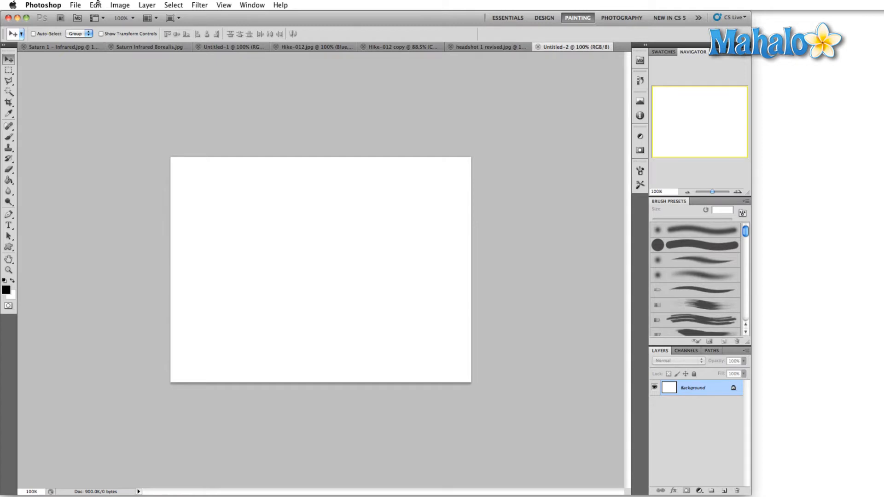
click(95, 4)
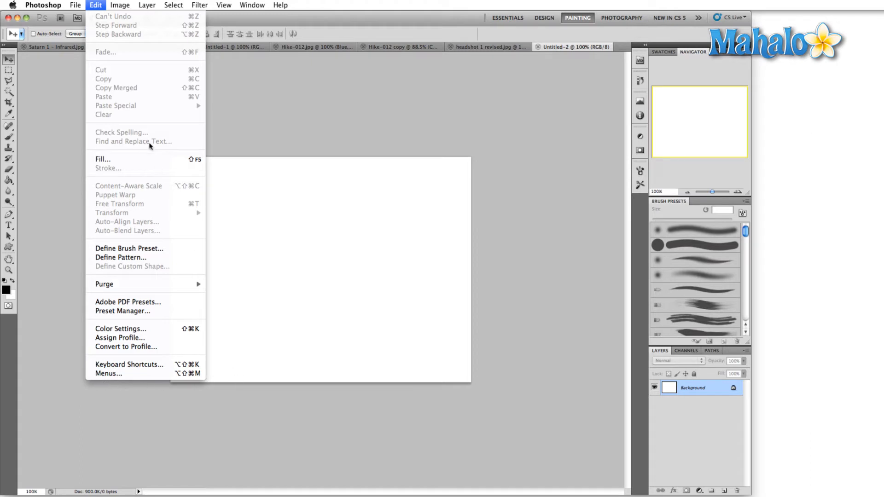
Reopen Preferences on the File Handling page via the Edit menu
click(43, 5)
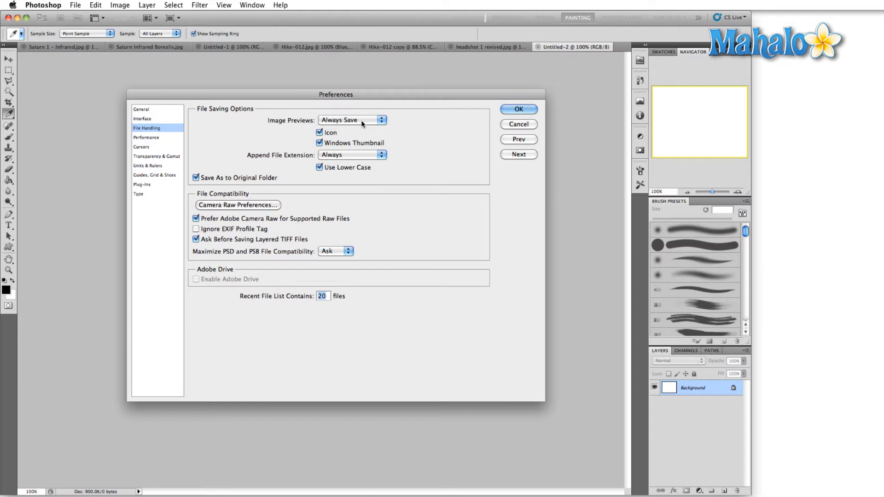
mouse_move(361, 129)
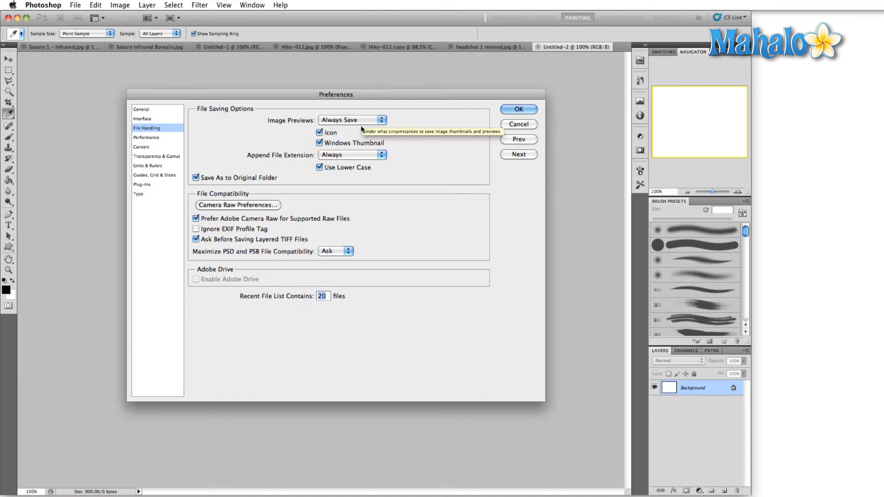
mouse_move(353, 148)
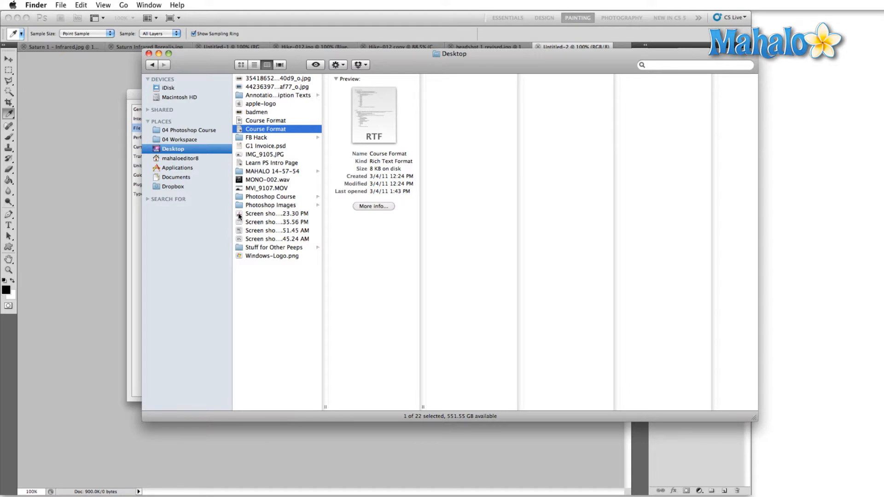
Try icon and cover flow views of the Desktop, then select the 2011-03-07 screenshot in column view
click(241, 64)
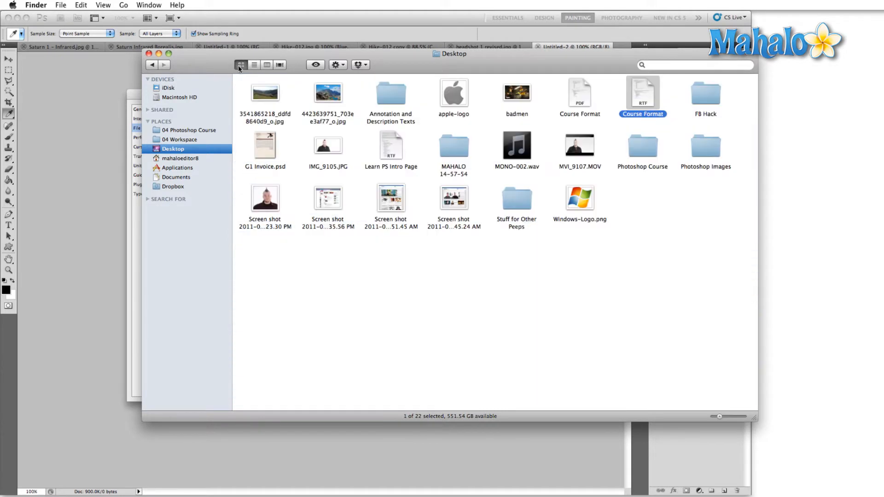
click(267, 64)
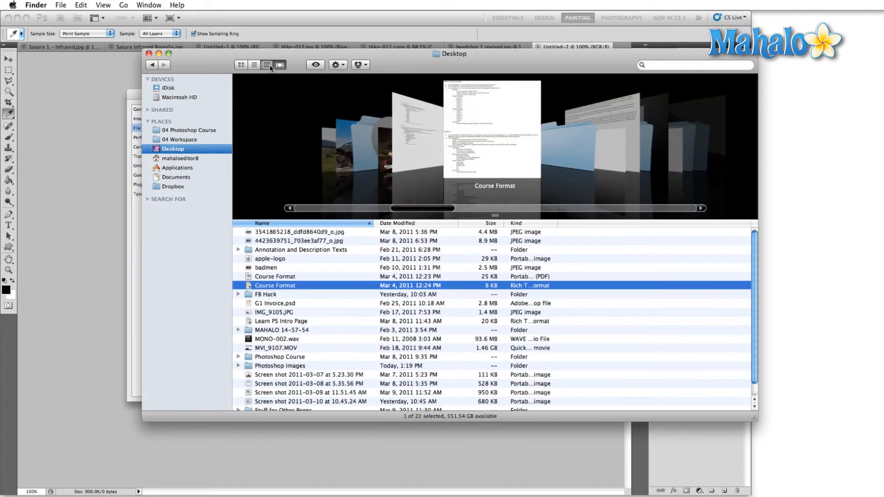
click(240, 65)
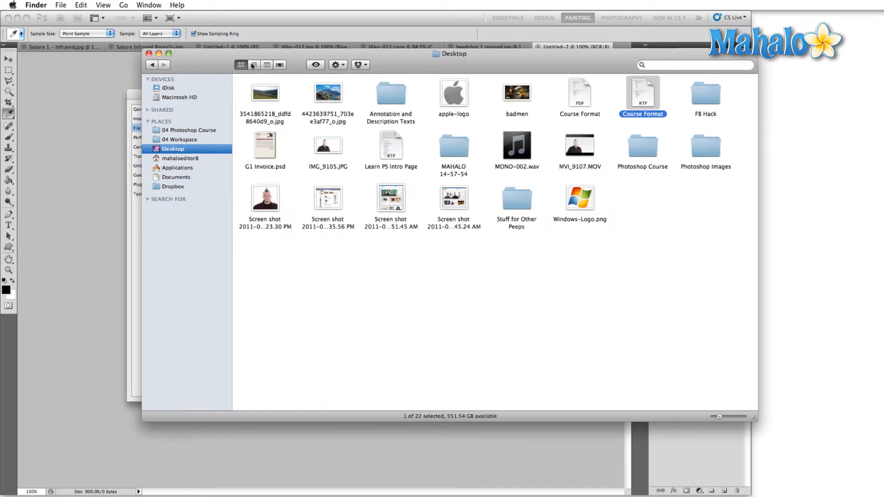
click(267, 64)
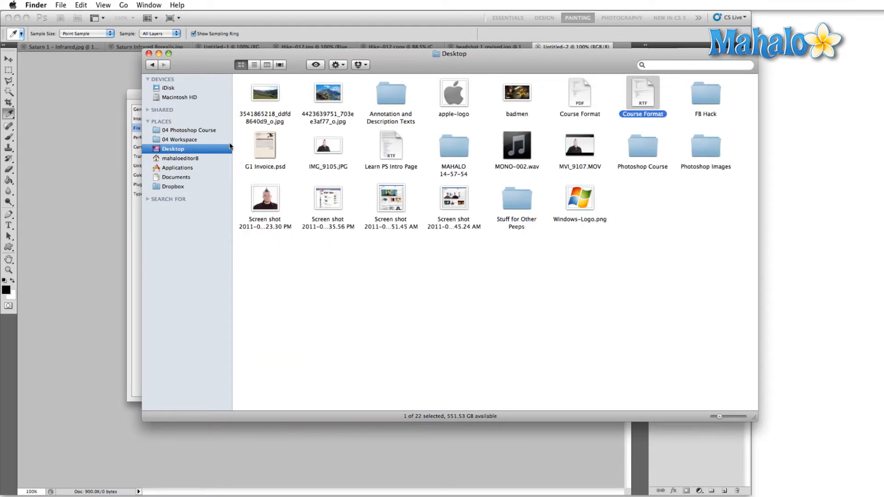
click(265, 197)
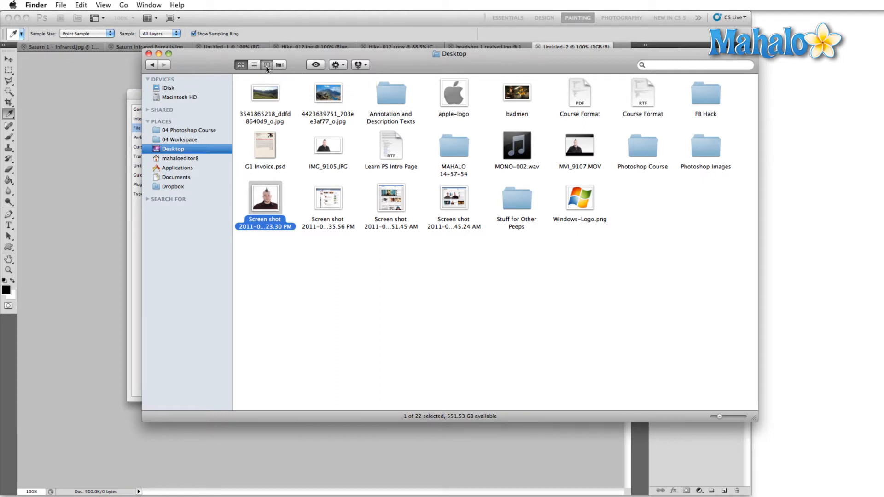
click(266, 64)
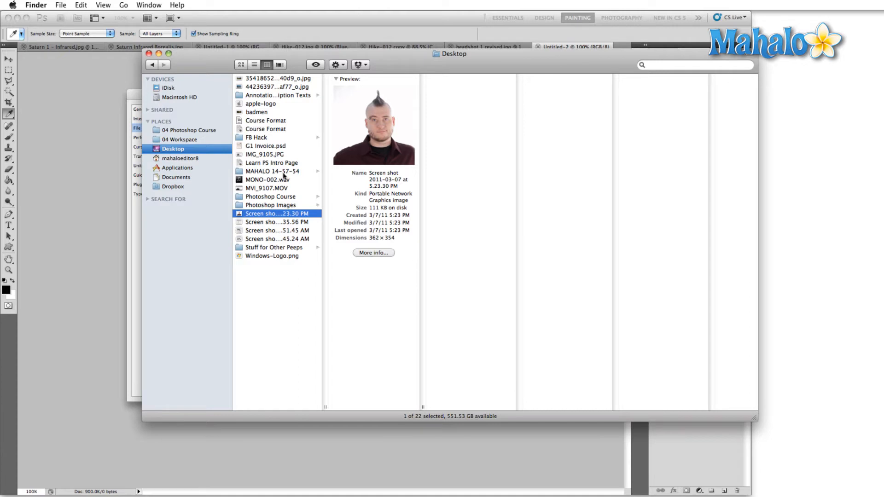
Browse into Photoshop Images and preview the barn photo and a 2011-02-16 screenshot
click(271, 204)
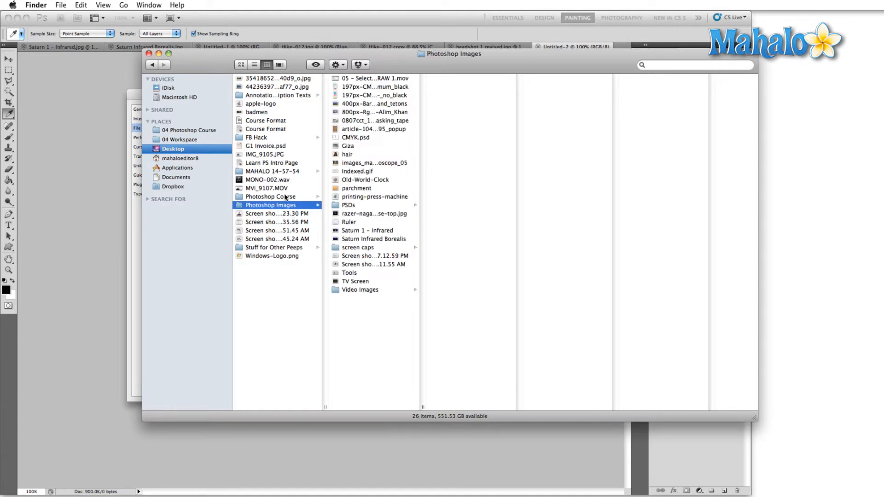
mouse_move(369, 105)
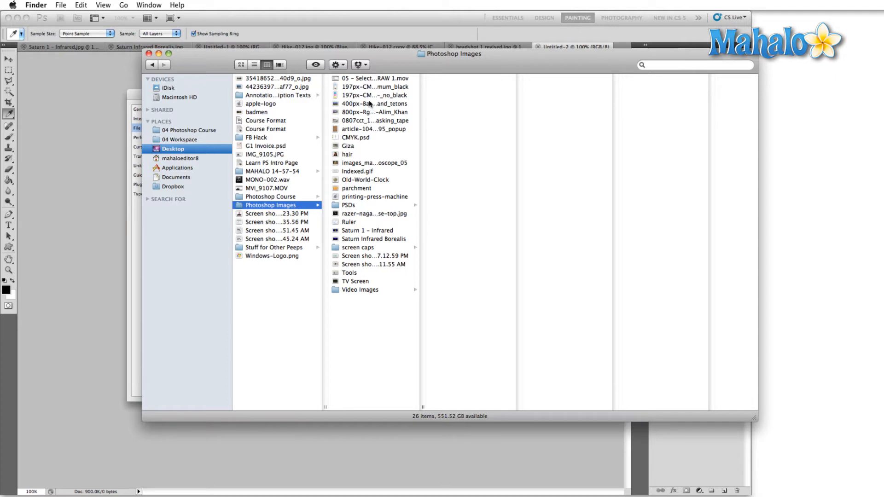
click(375, 104)
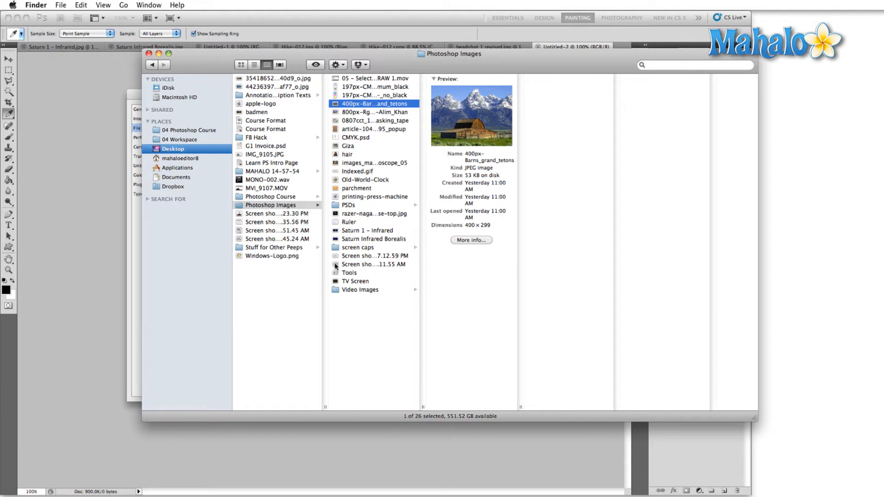
mouse_move(337, 267)
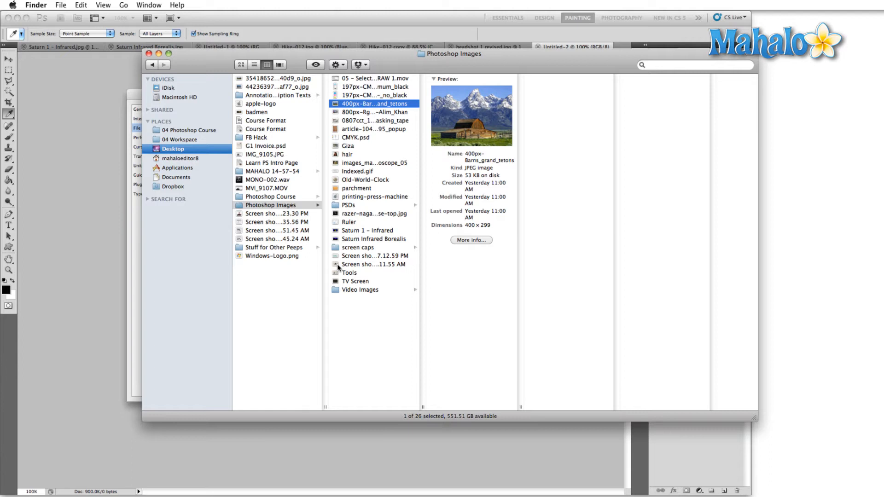
click(375, 265)
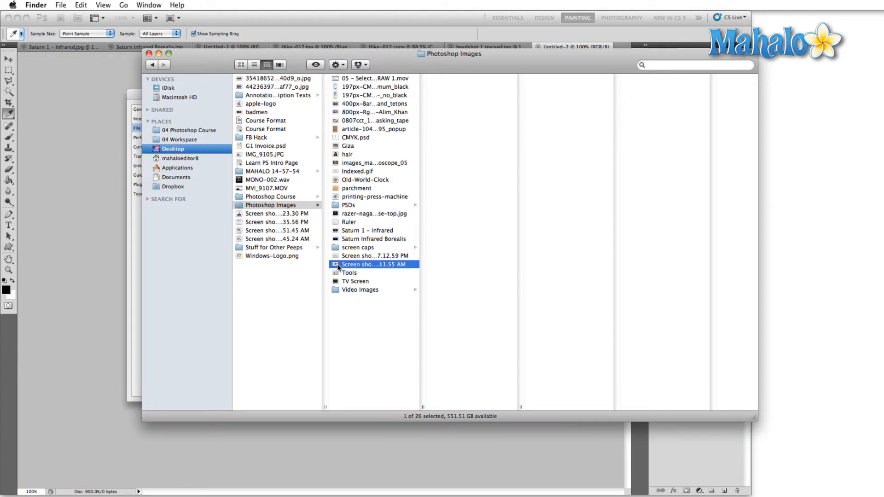
click(373, 265)
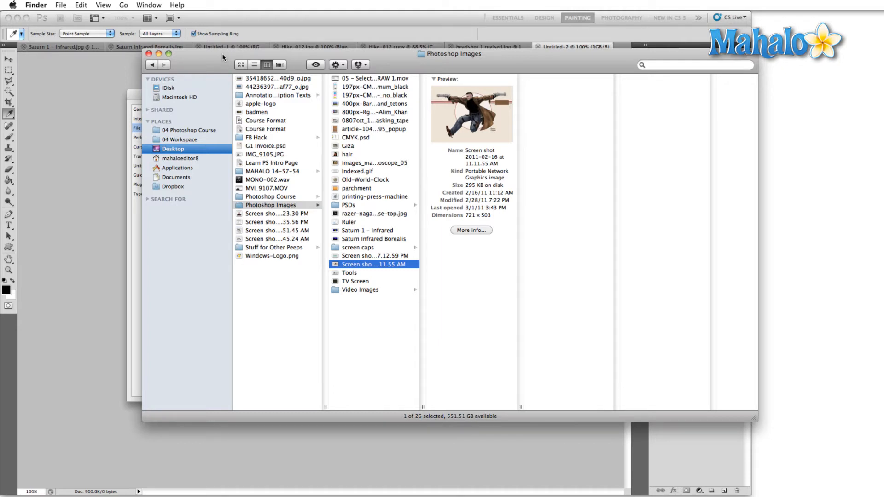
mouse_move(219, 57)
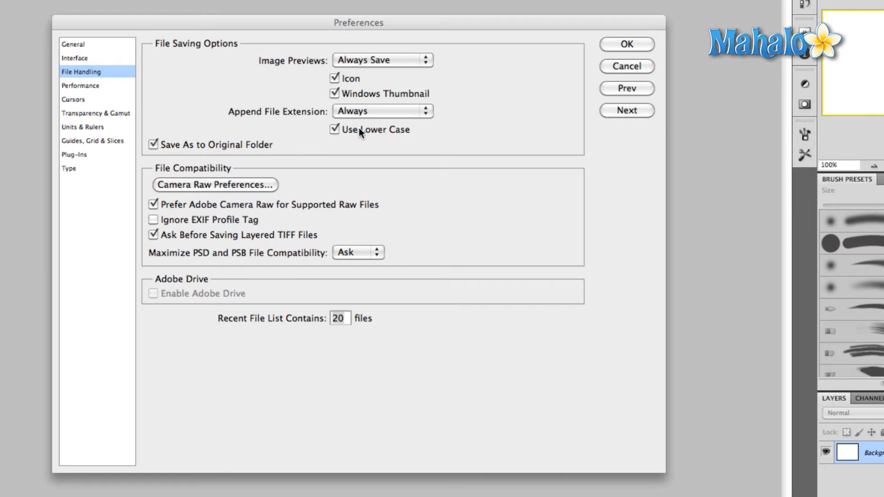
mouse_move(419, 137)
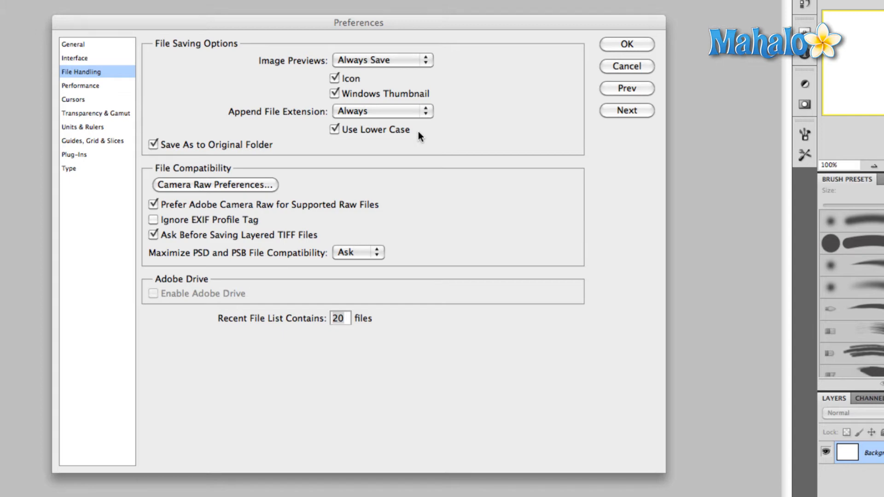
Toggle Save As to Original Folder a few times, leaving it switched on
click(152, 145)
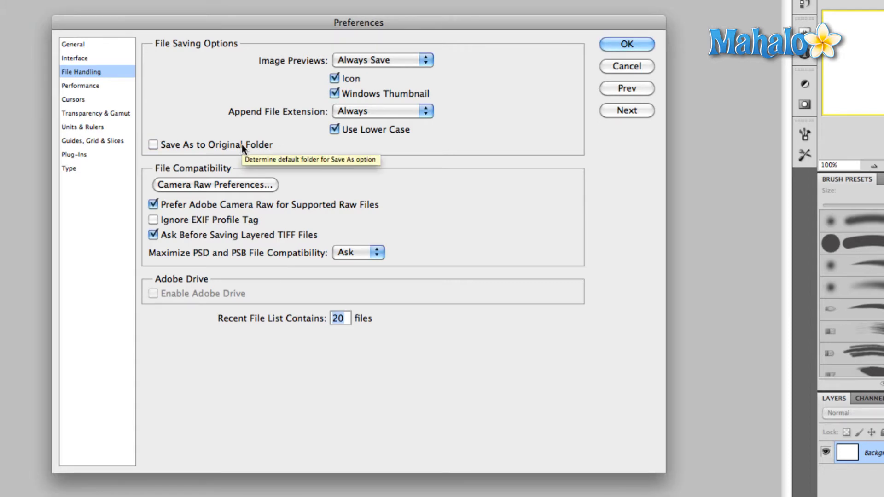
click(152, 144)
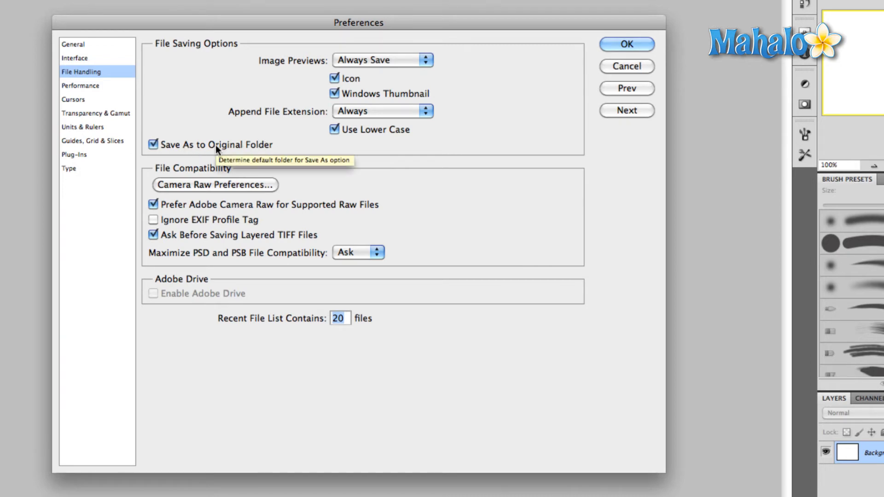
mouse_move(343, 155)
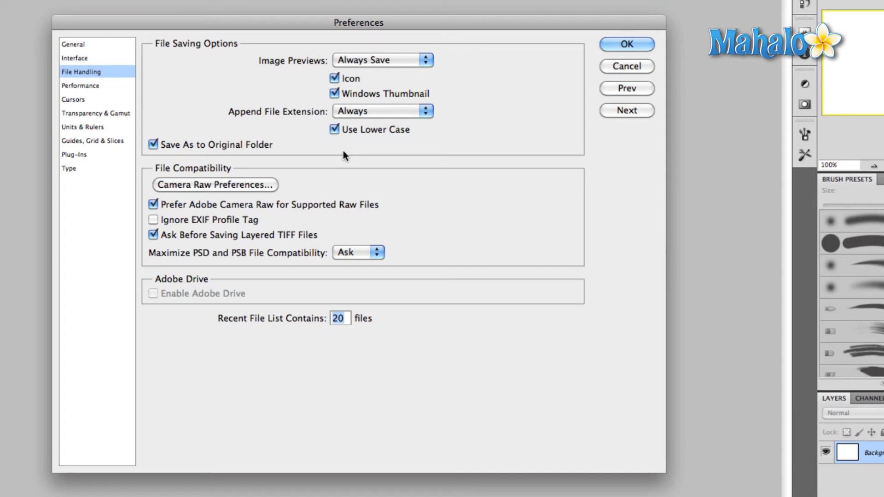
click(152, 145)
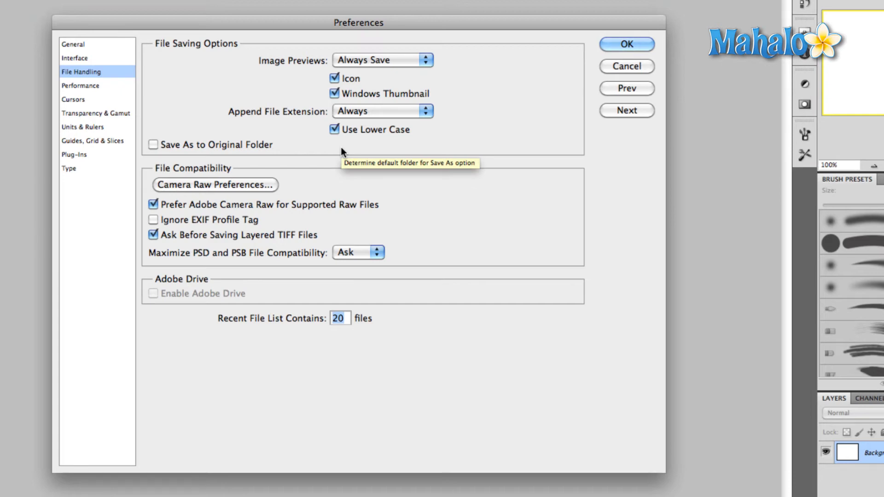
mouse_move(341, 152)
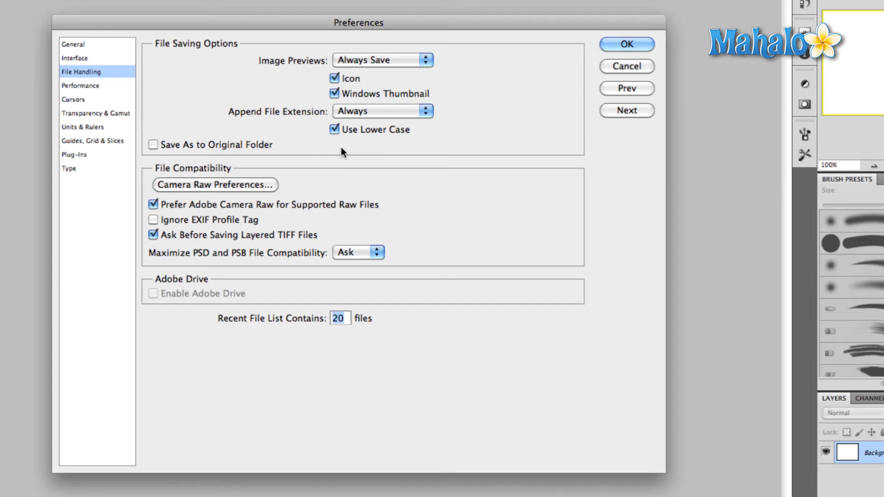
mouse_move(212, 147)
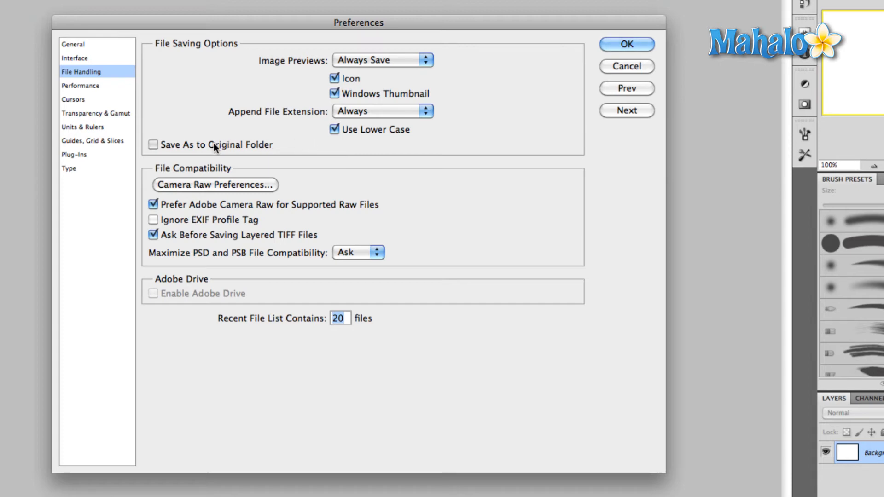
click(152, 145)
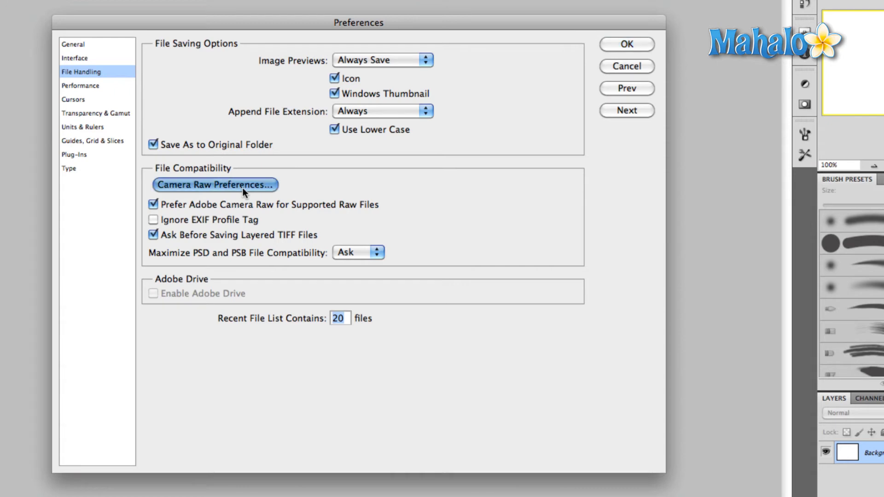
Bring up Camera Raw Preferences from the File Compatibility section
click(213, 184)
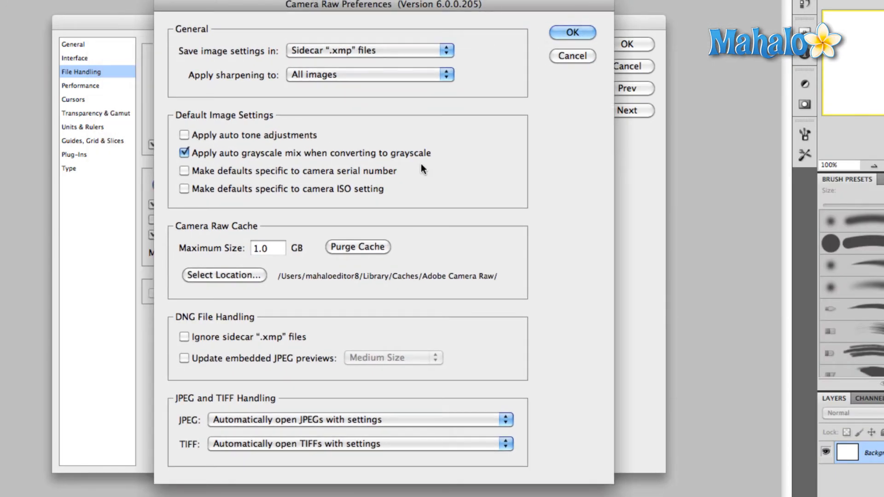
mouse_move(279, 17)
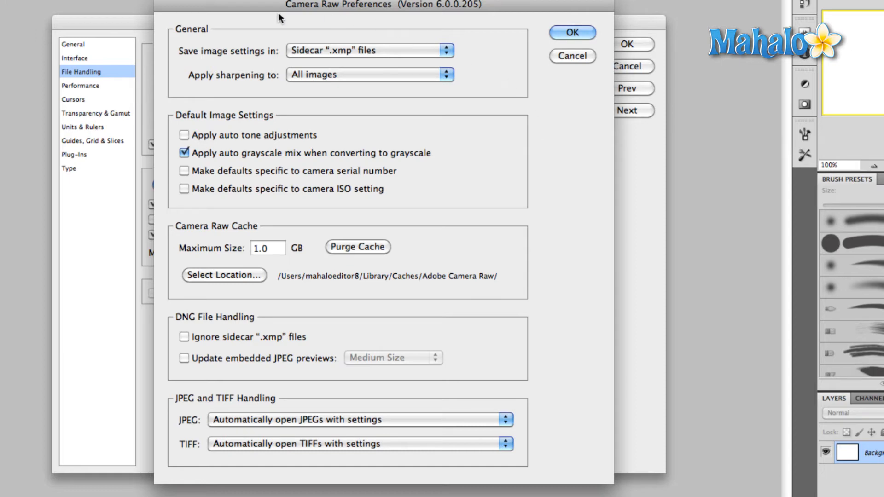
mouse_move(381, 404)
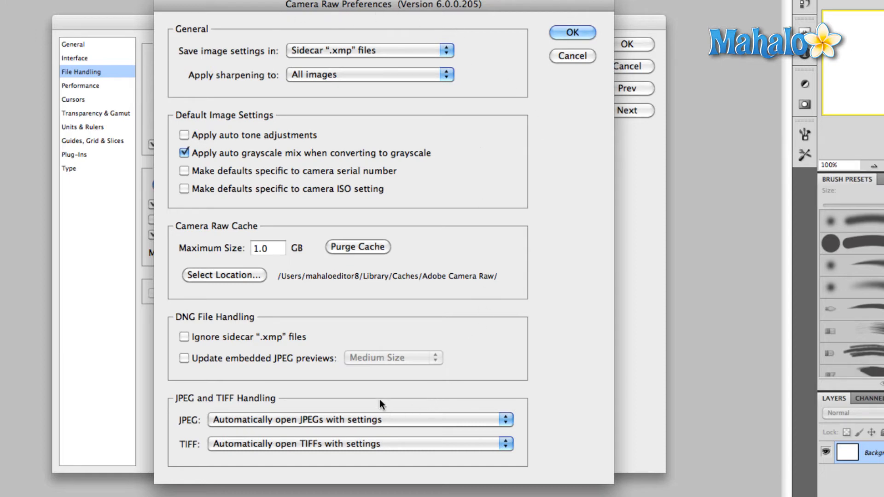
mouse_move(270, 148)
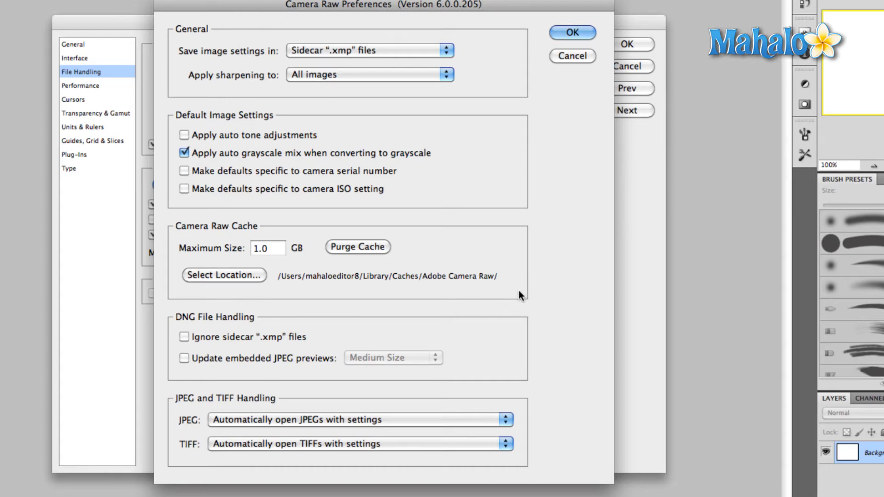
mouse_move(189, 205)
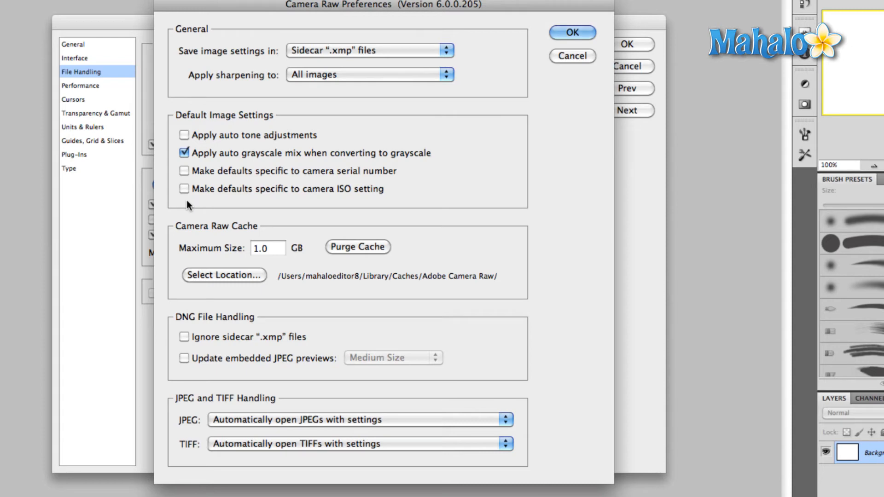
mouse_move(236, 75)
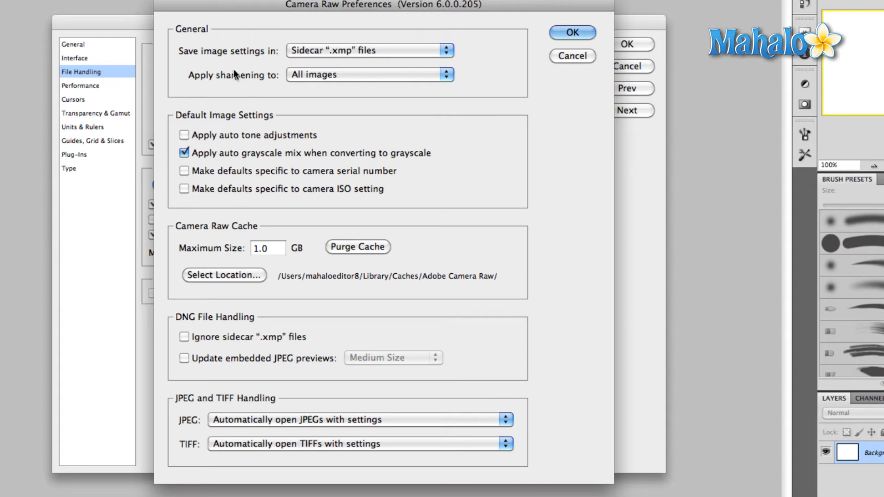
mouse_move(194, 298)
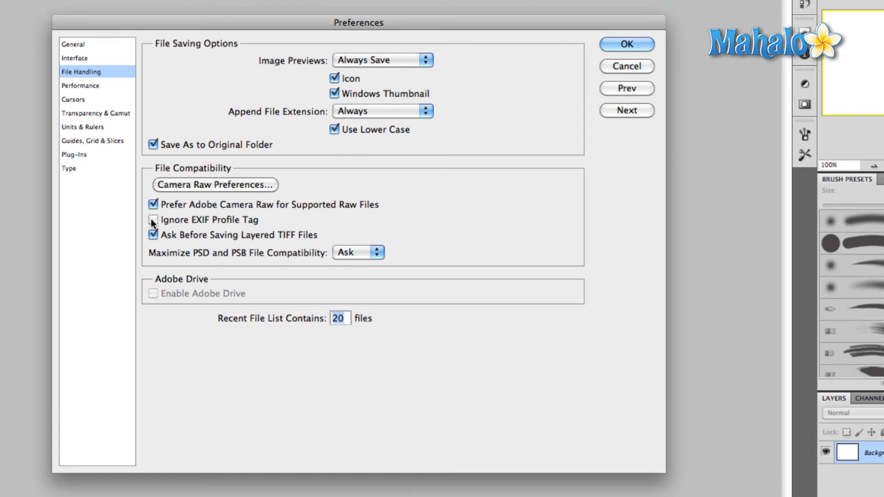
Switch off Ask Before Saving Layered TIFF Files
click(152, 220)
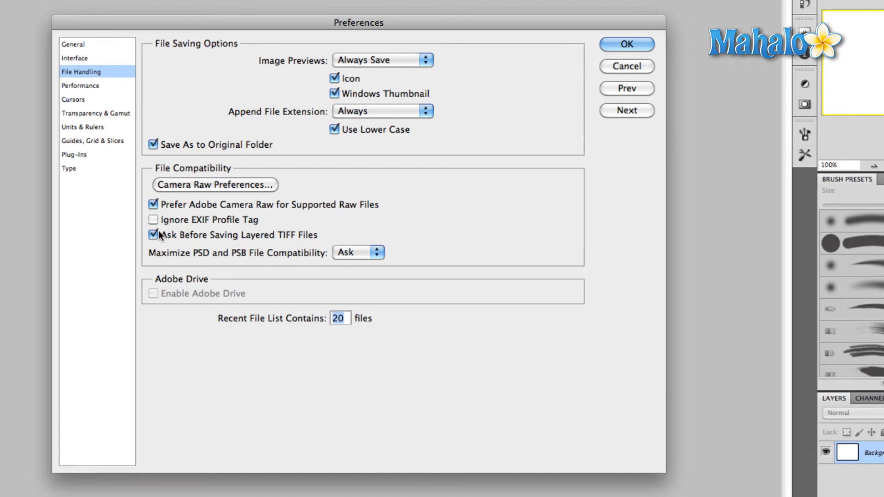
click(152, 235)
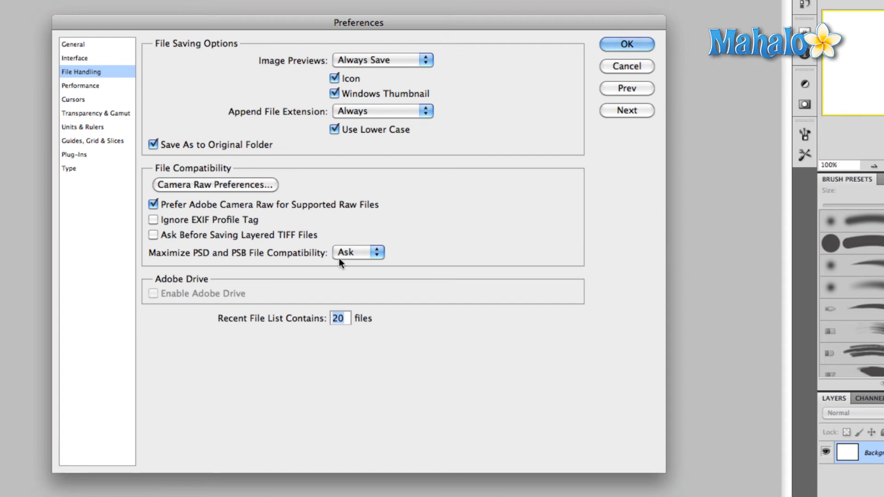
mouse_move(365, 261)
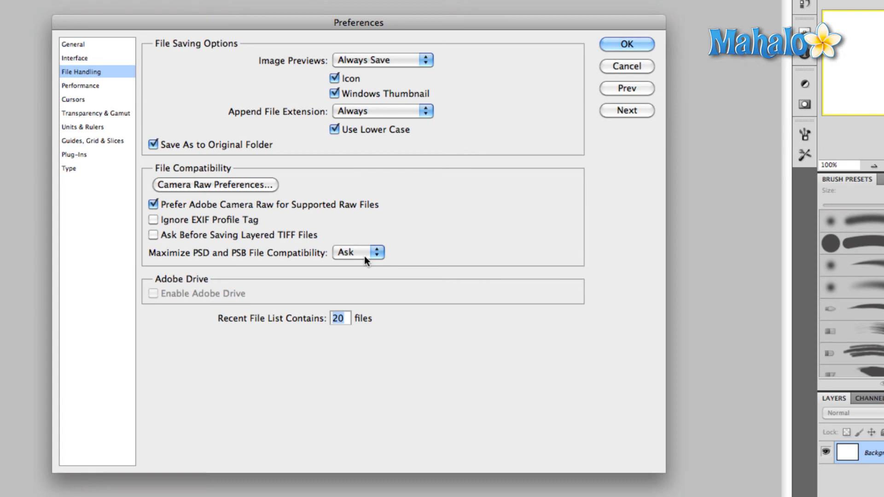
Leave Maximize PSD and PSB File Compatibility at Ask and accept the preferences
click(357, 252)
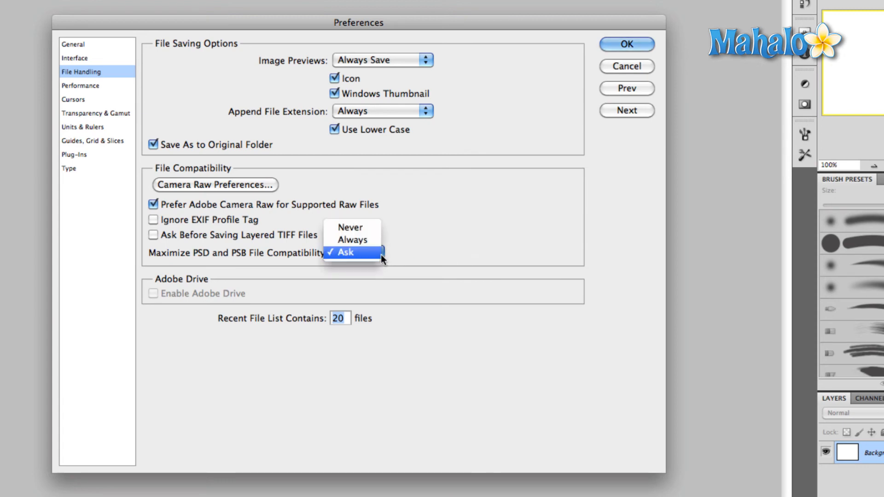
mouse_move(353, 240)
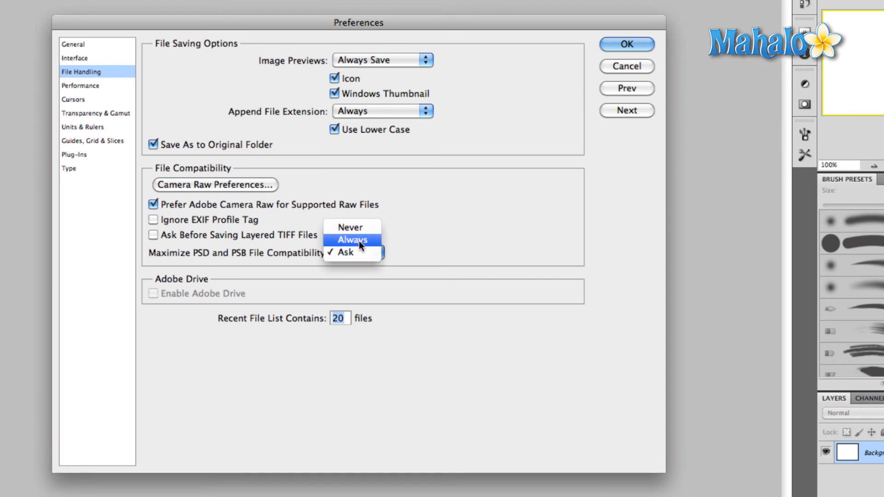
click(343, 252)
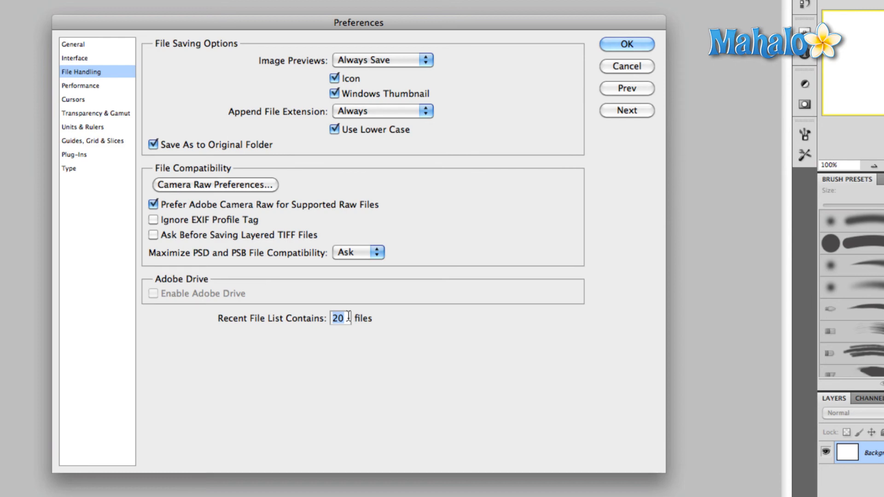
mouse_move(337, 318)
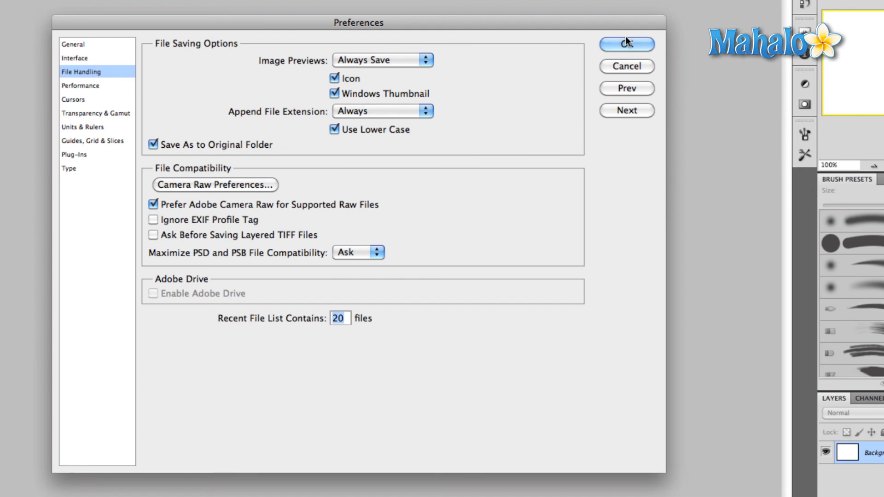
click(626, 44)
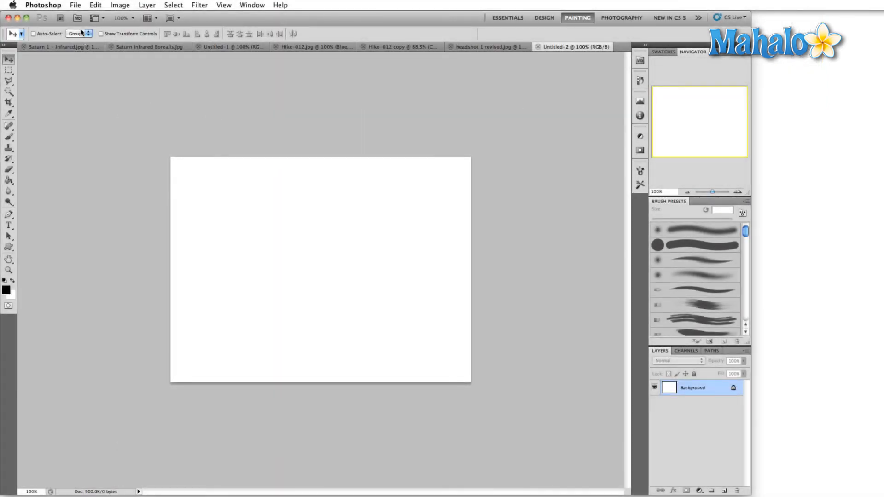
Show the Open Recent list from the File menu, with Hike-016.jpg among the entries
click(75, 4)
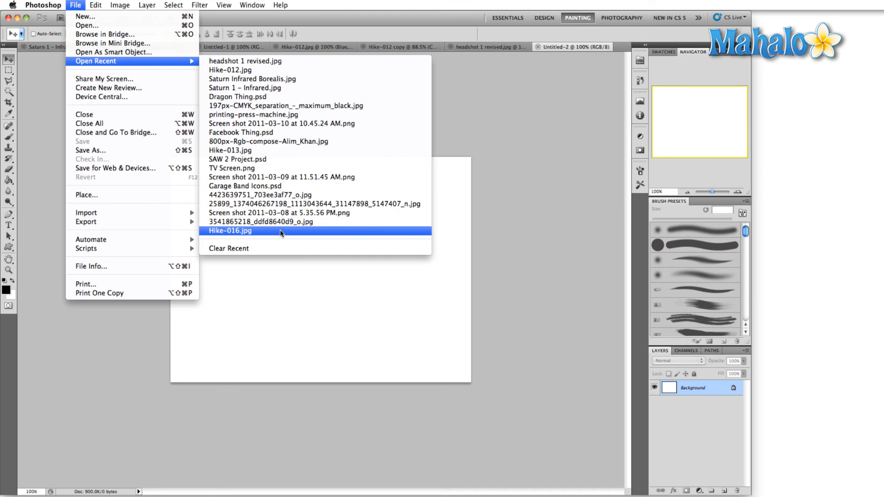
mouse_move(274, 133)
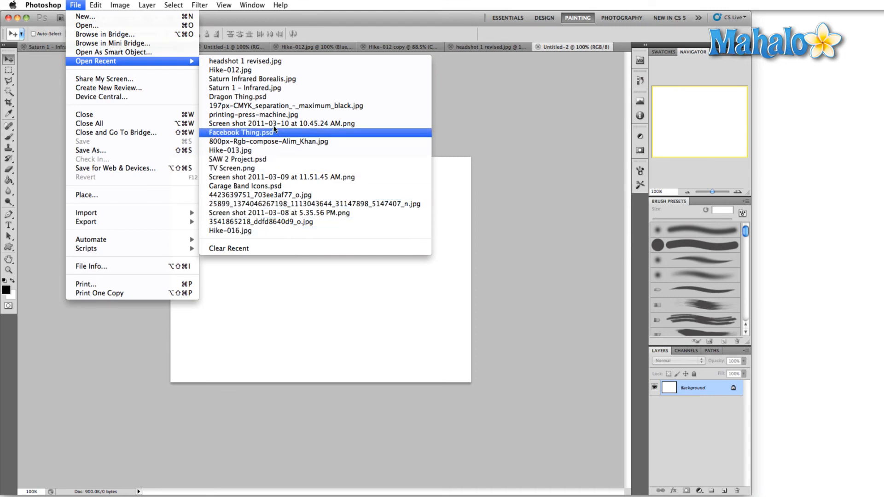
mouse_move(276, 96)
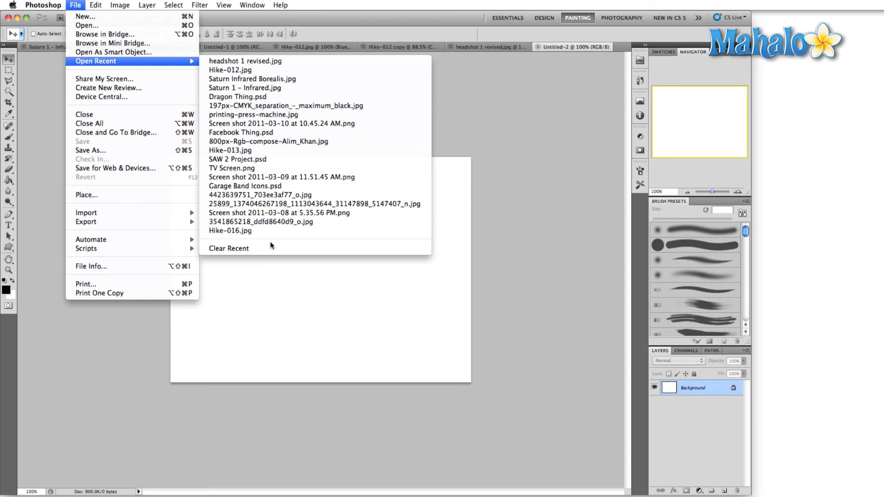
mouse_move(263, 222)
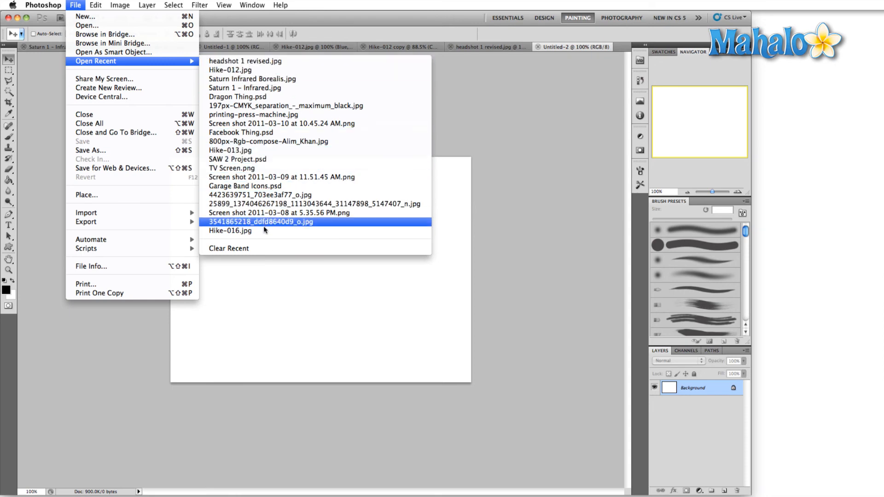
mouse_move(316, 204)
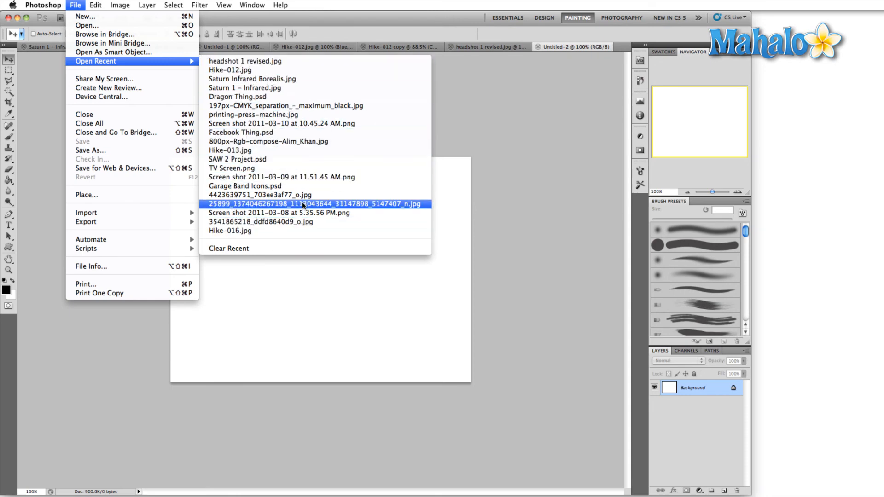
mouse_move(232, 167)
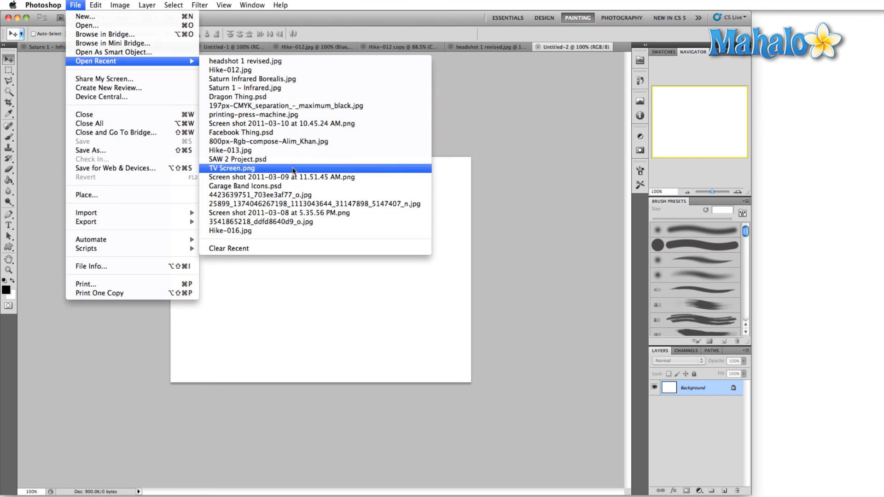
mouse_move(273, 114)
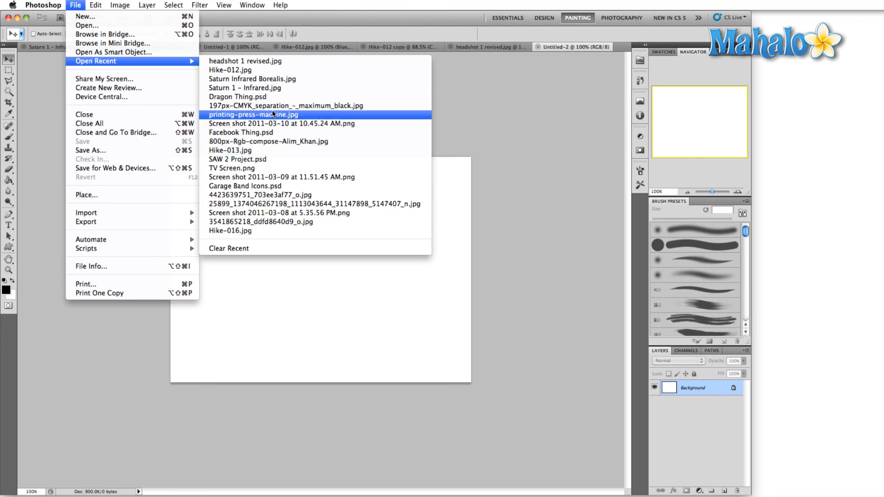